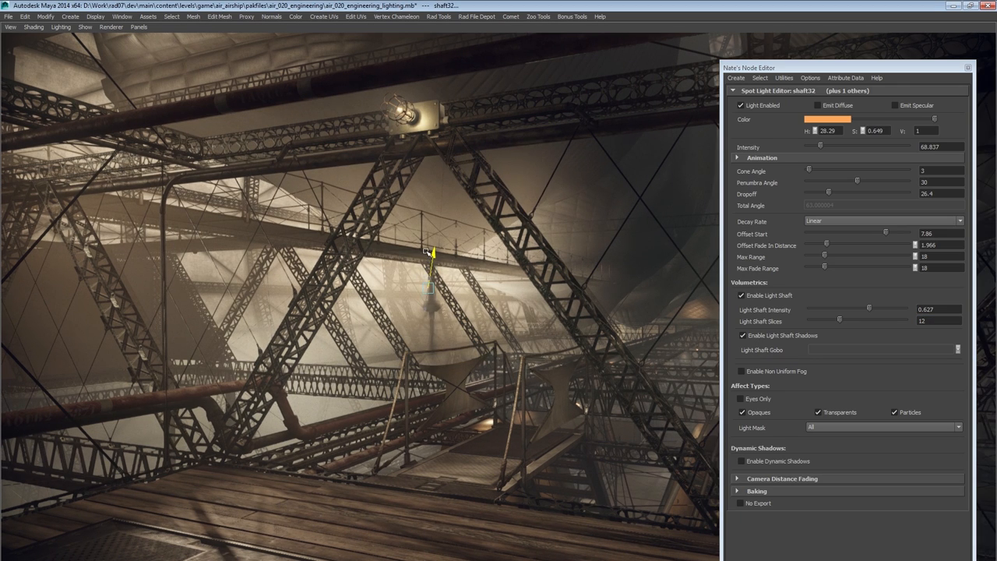
Orbit the camera across the wooden deck toward the wall panels and lit girders beyond
left_click_drag(808, 147, 851, 147)
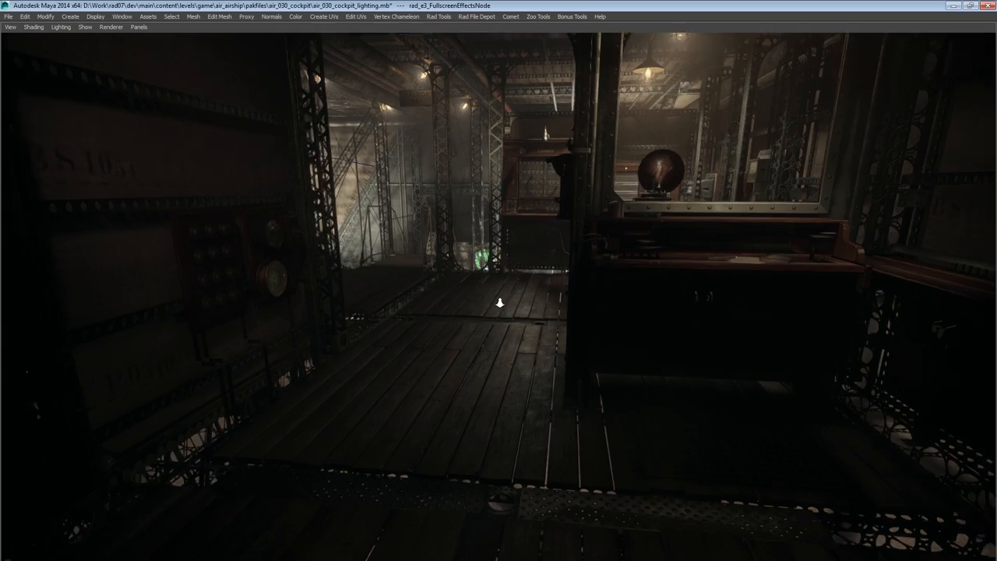
left_click_drag(500, 302, 601, 361)
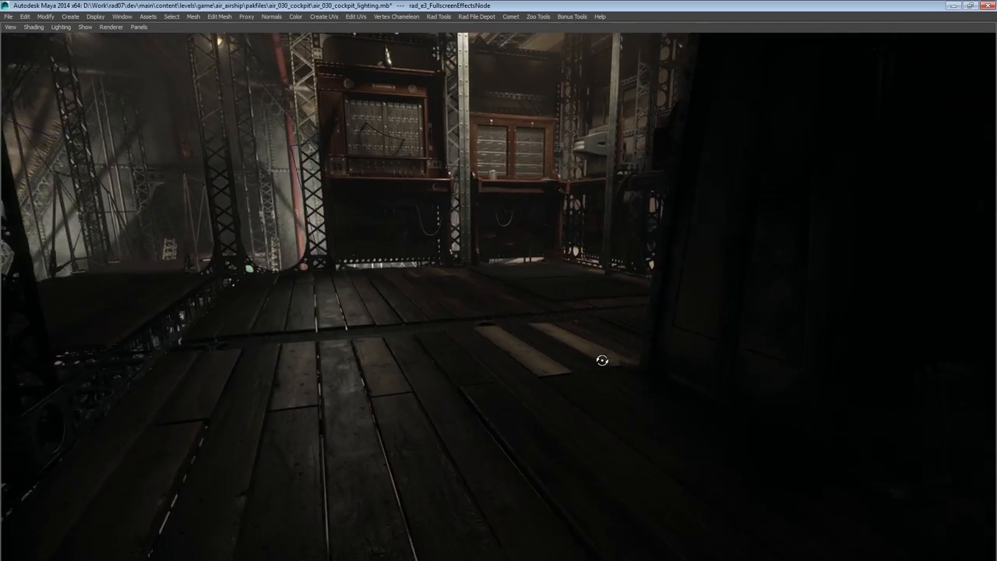
left_click_drag(602, 362, 449, 258)
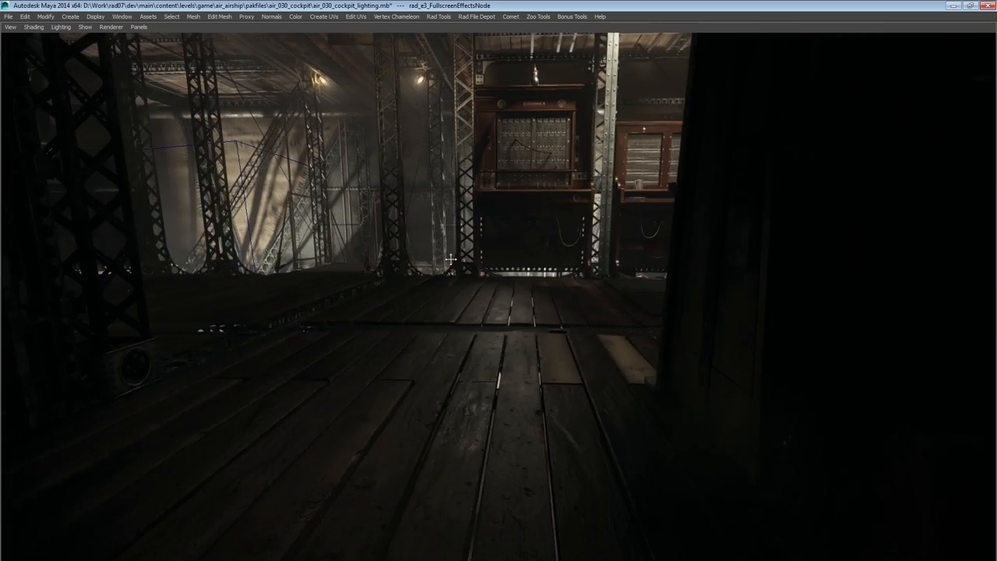